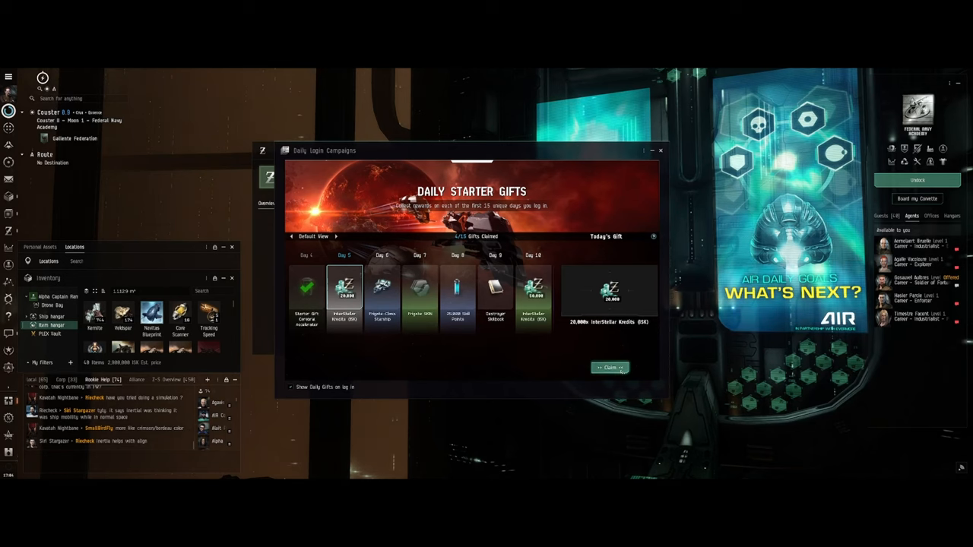
Claim the Day 5 daily login gift of 20,000 ISK.
click(609, 367)
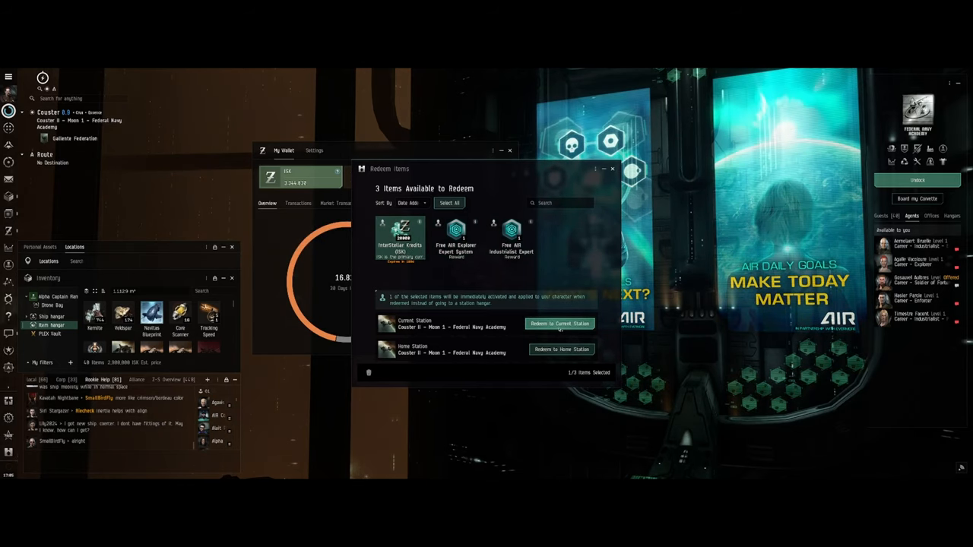
Redeem the 20,000 ISK InterStellar Credits to the current station.
click(561, 324)
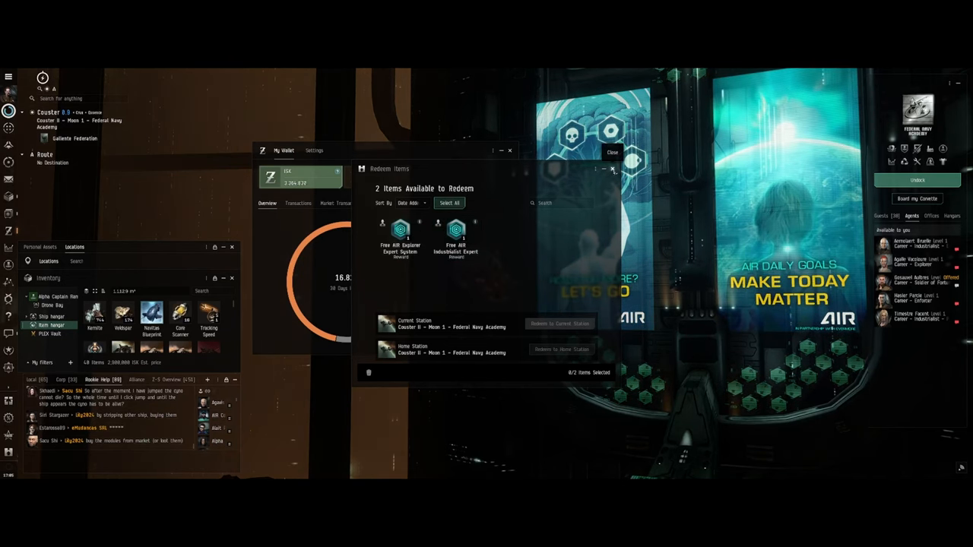
Close Redeem Items, leaving My Wallet showing 16.82M 30-day income.
click(612, 168)
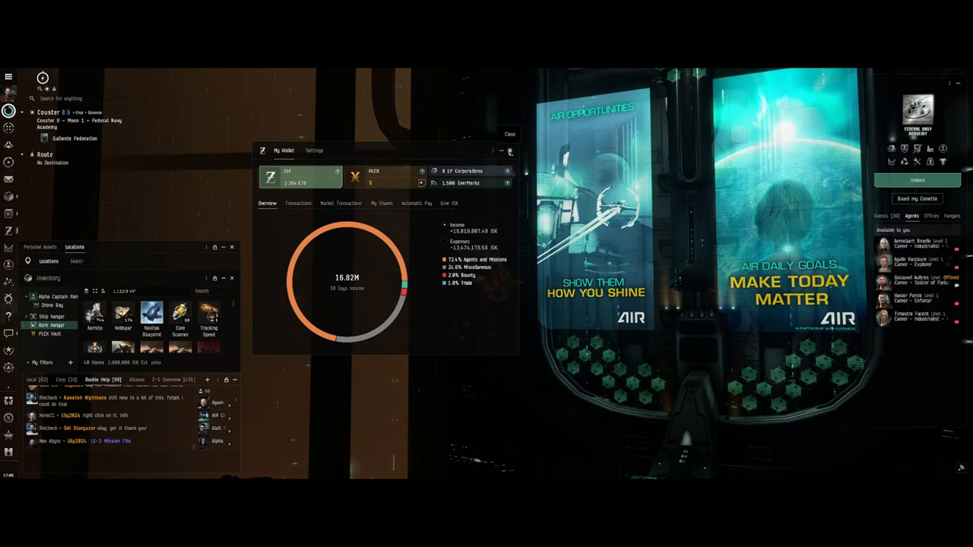
Close My Wallet, show Personal Assets in the side panel, and open AIR Career Program.
click(510, 150)
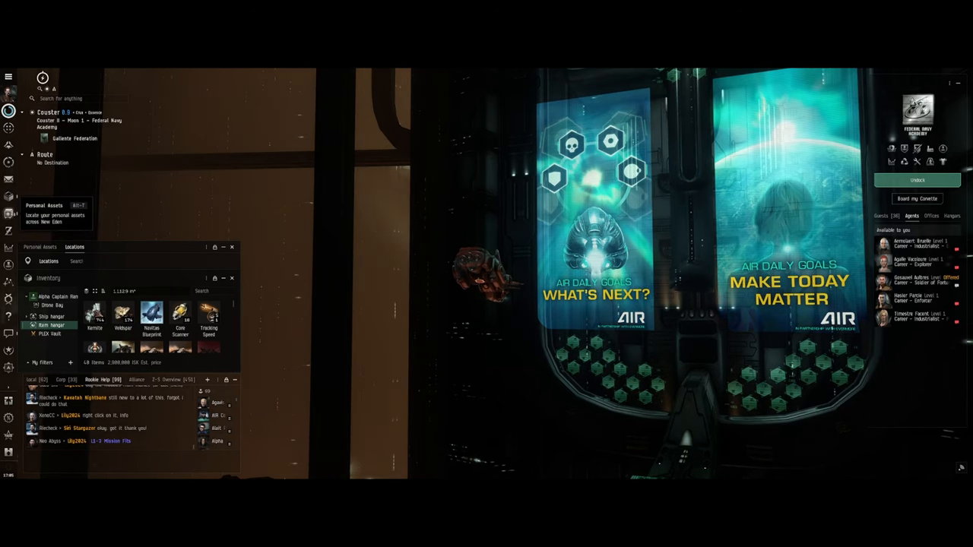
click(40, 247)
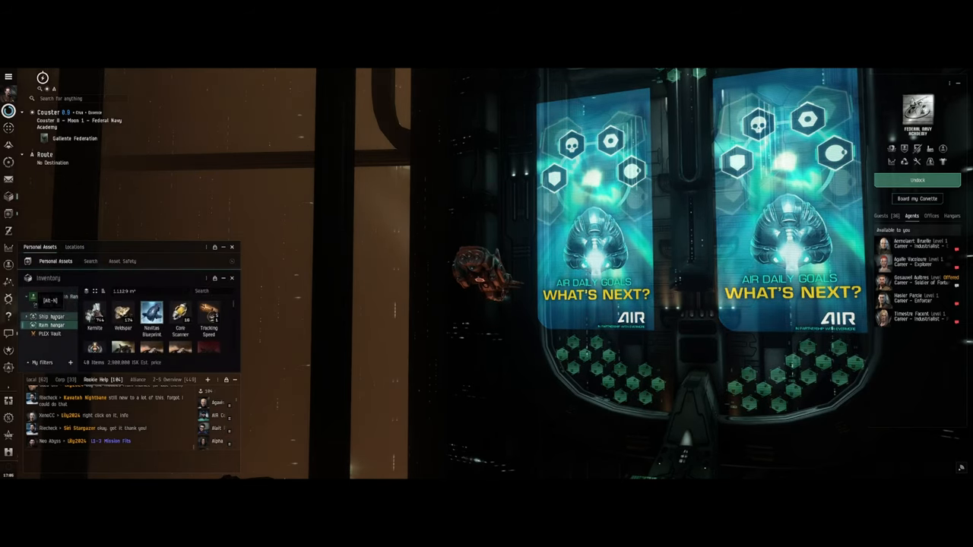
click(52, 315)
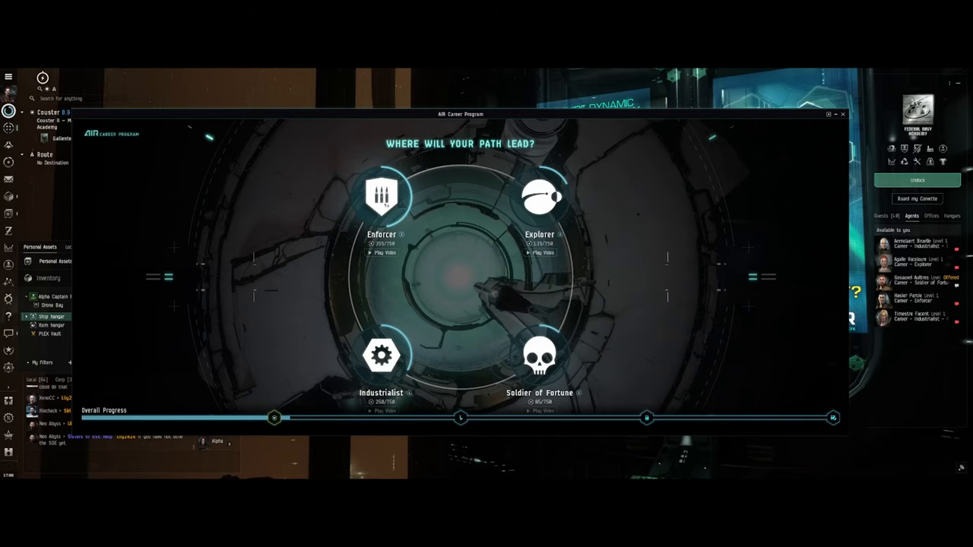
View the Enforcer career path, then close the career program and briefly check The Agency.
click(382, 195)
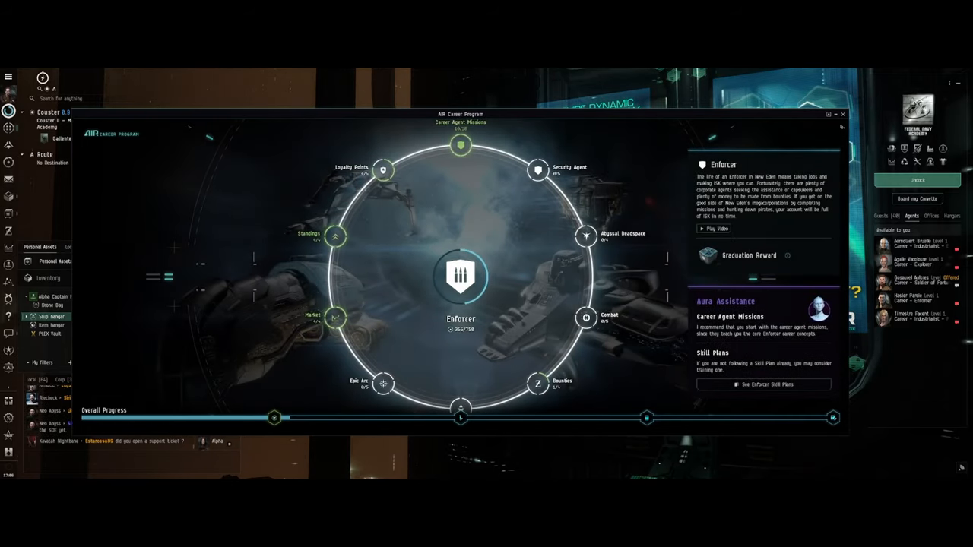
click(843, 114)
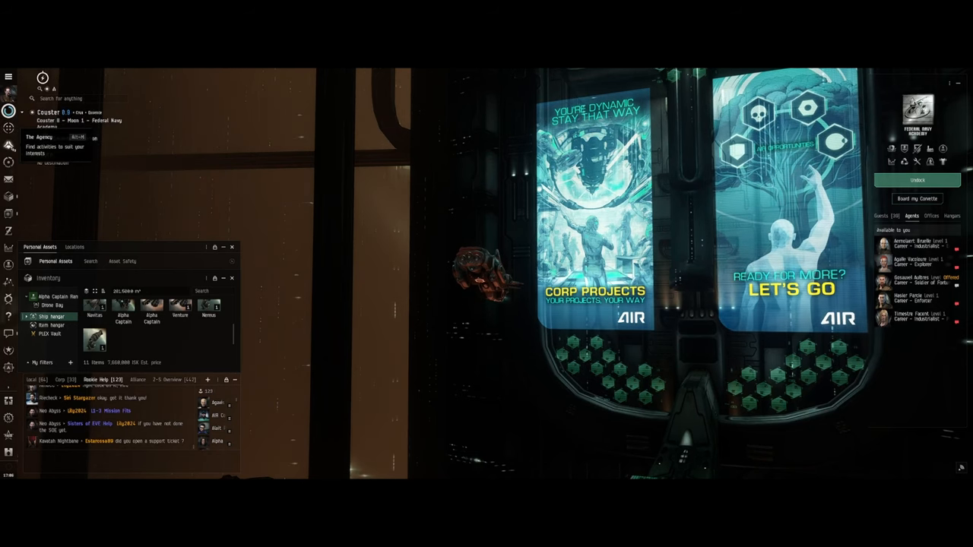
click(41, 137)
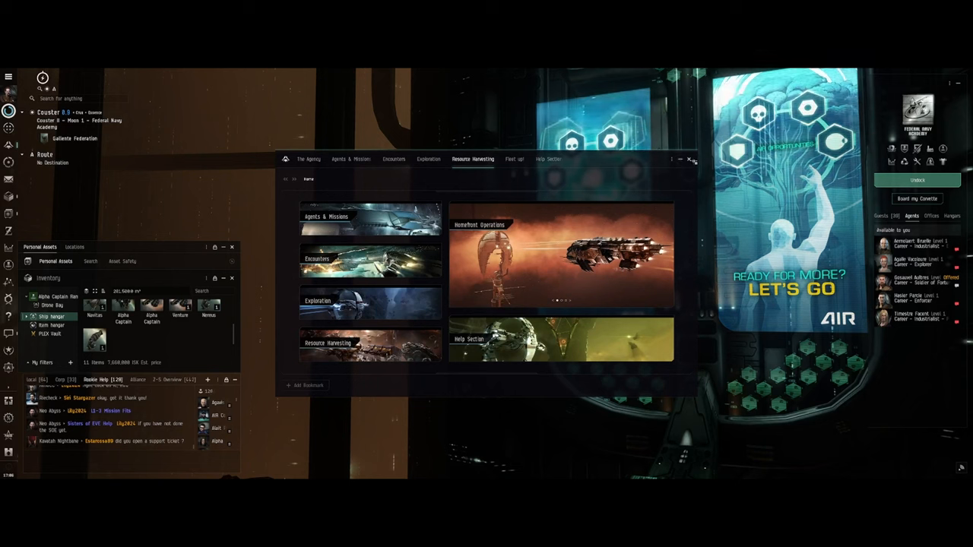
click(689, 160)
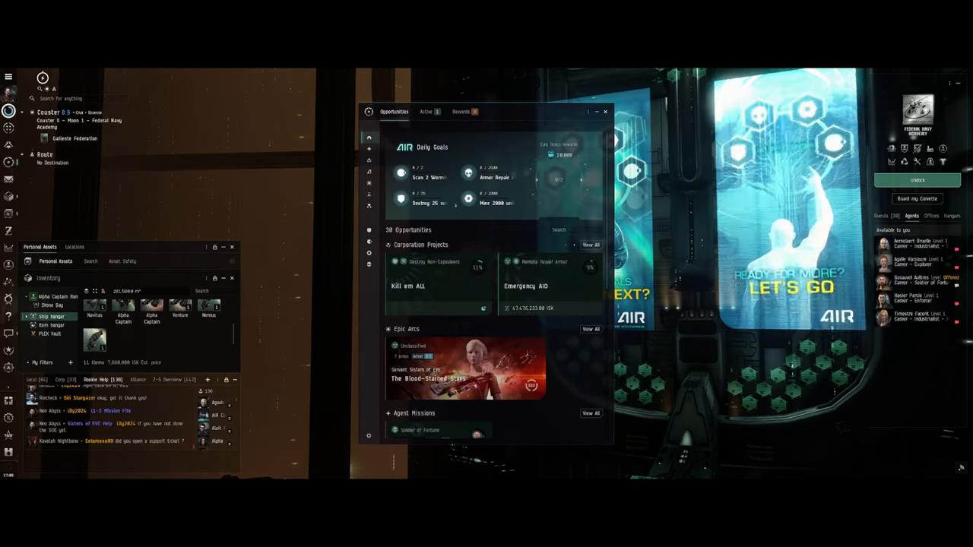
Browse Corporation Projects and Epic Arcs, then filter to the 21 Enforcer opportunities.
scroll(down, 3)
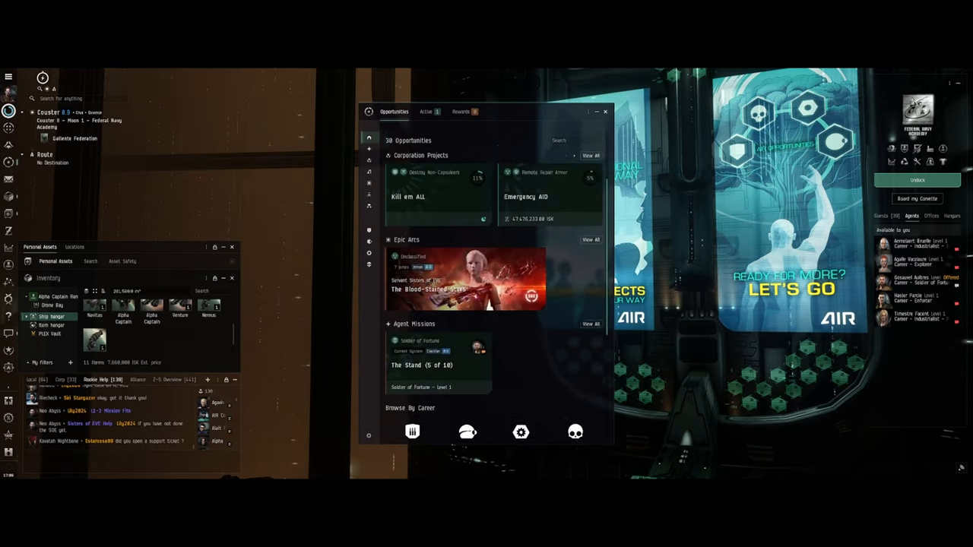
scroll(down, 3)
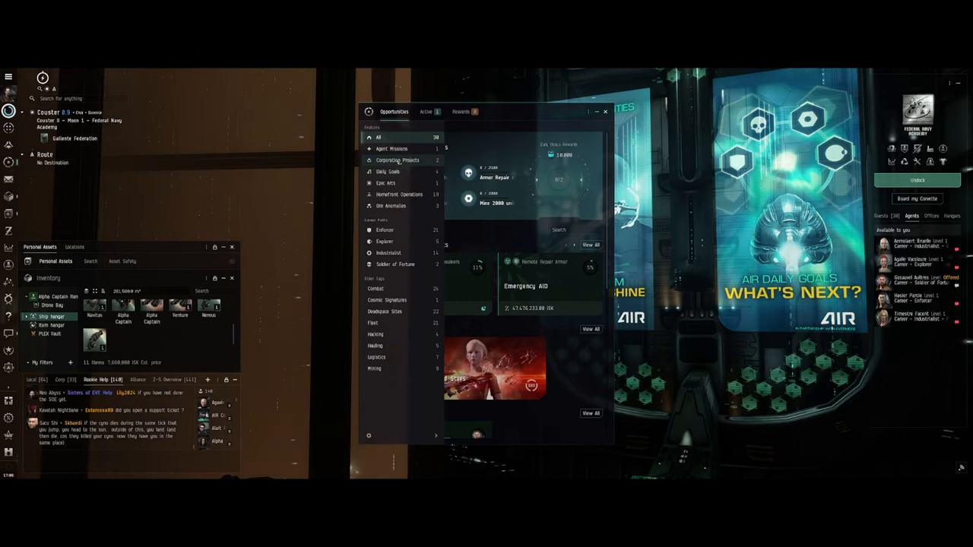
click(397, 160)
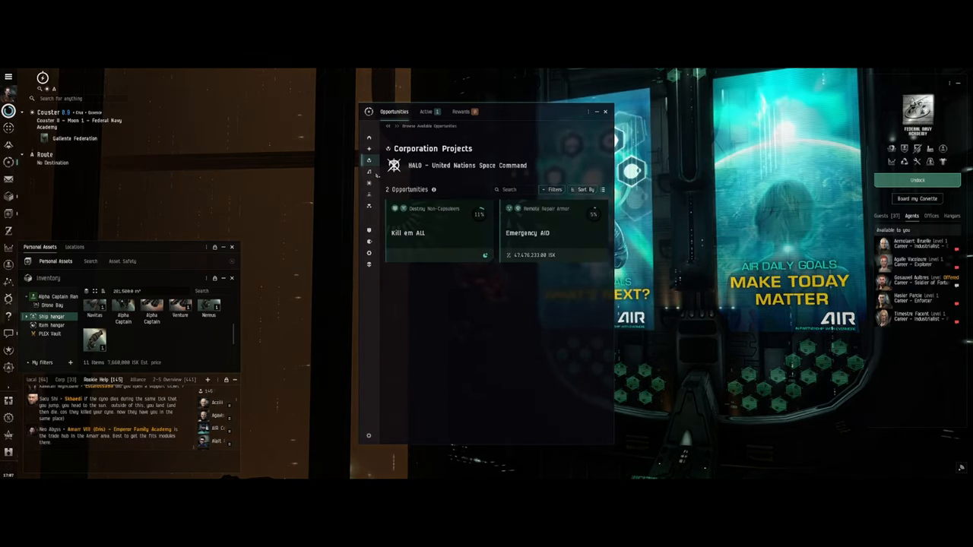
click(370, 137)
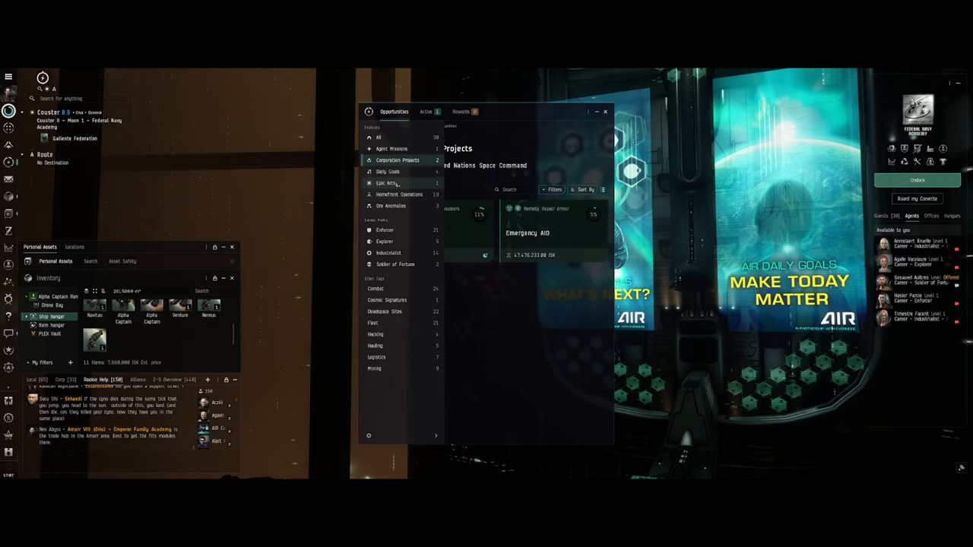
click(385, 183)
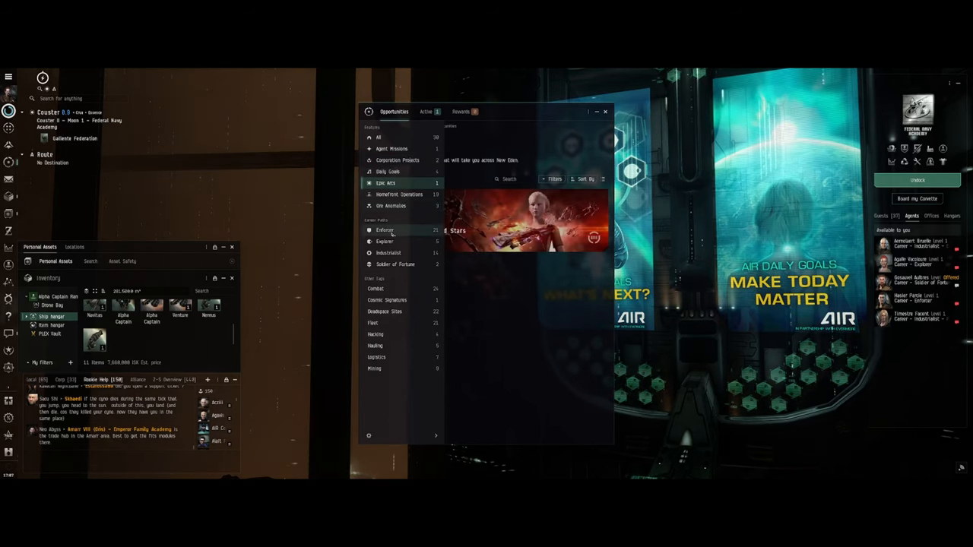
click(384, 230)
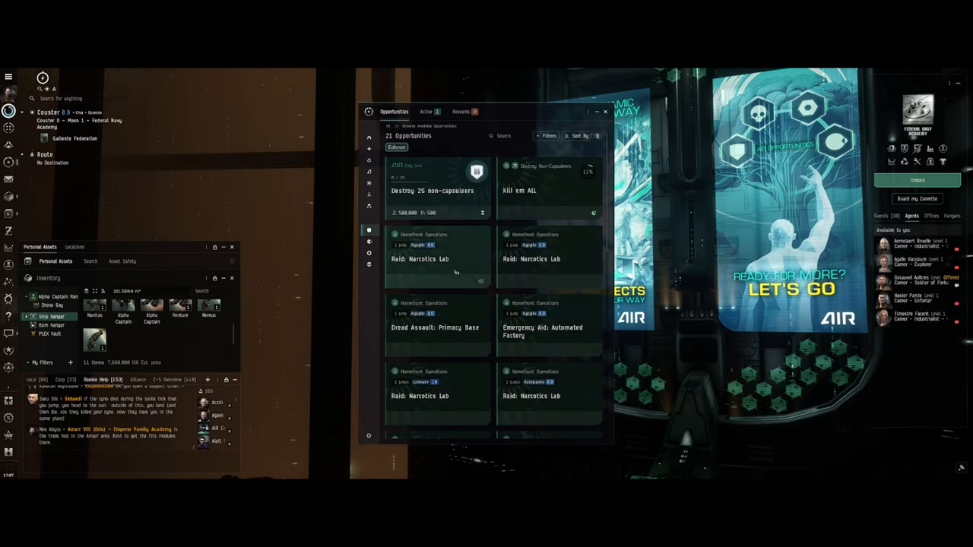
Scroll through the ships in the ship hangar, then show the item hangar contents.
scroll(down, 3)
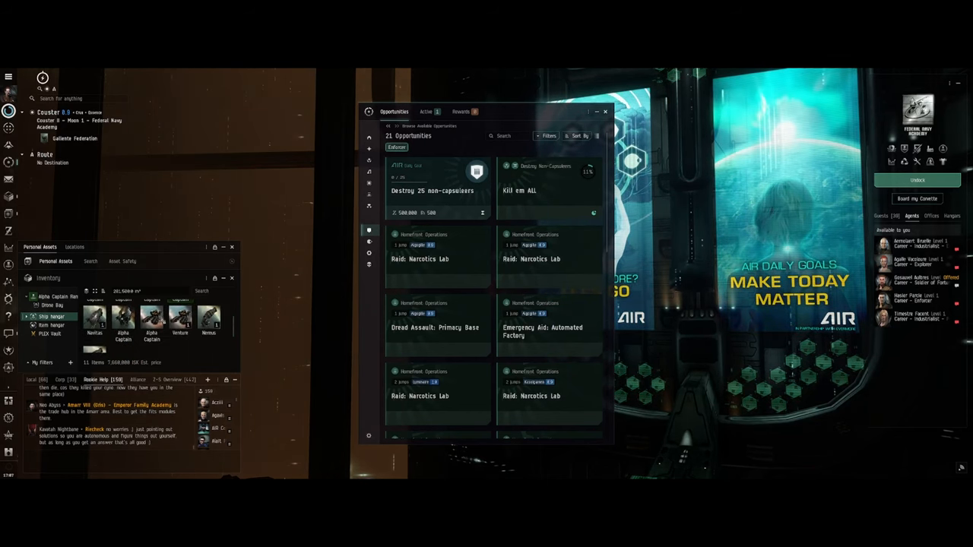
mouse_move(123, 318)
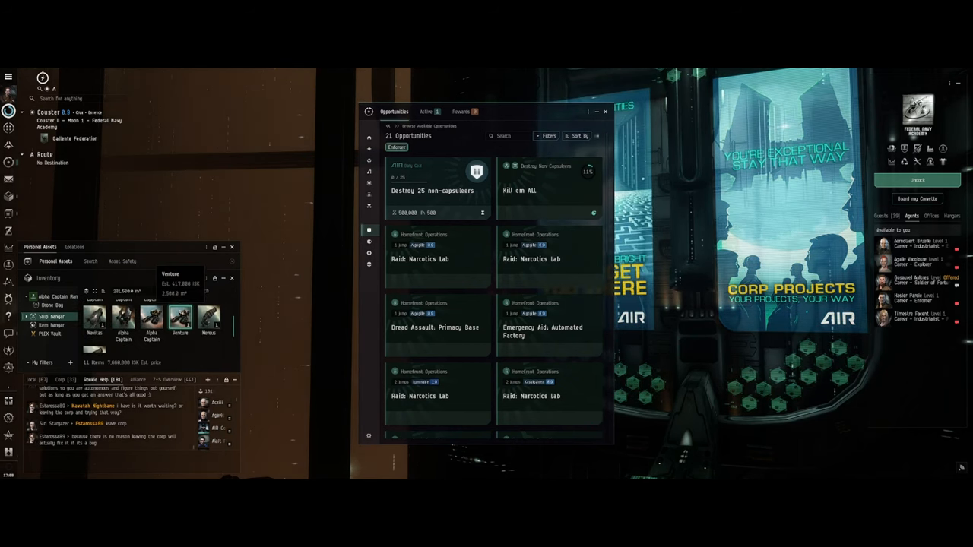
mouse_move(122, 317)
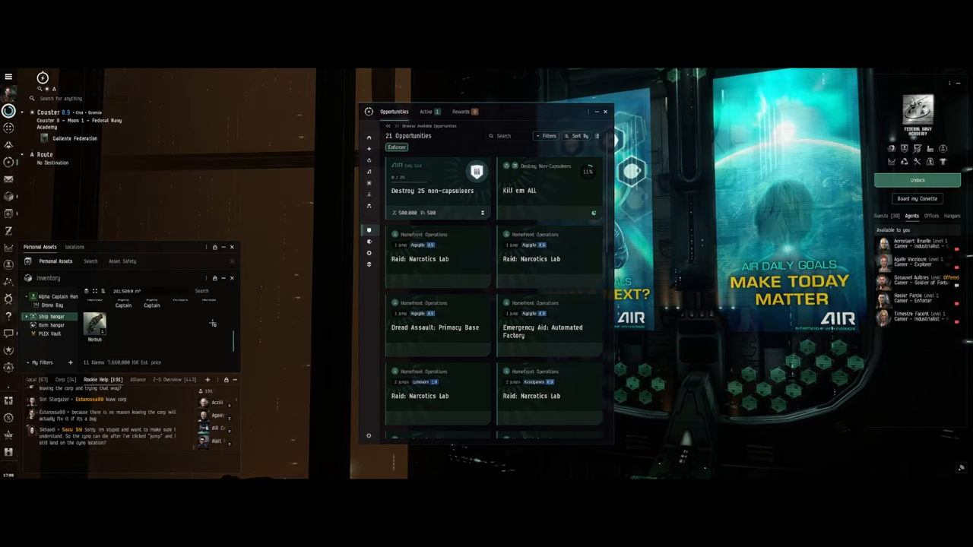
click(52, 316)
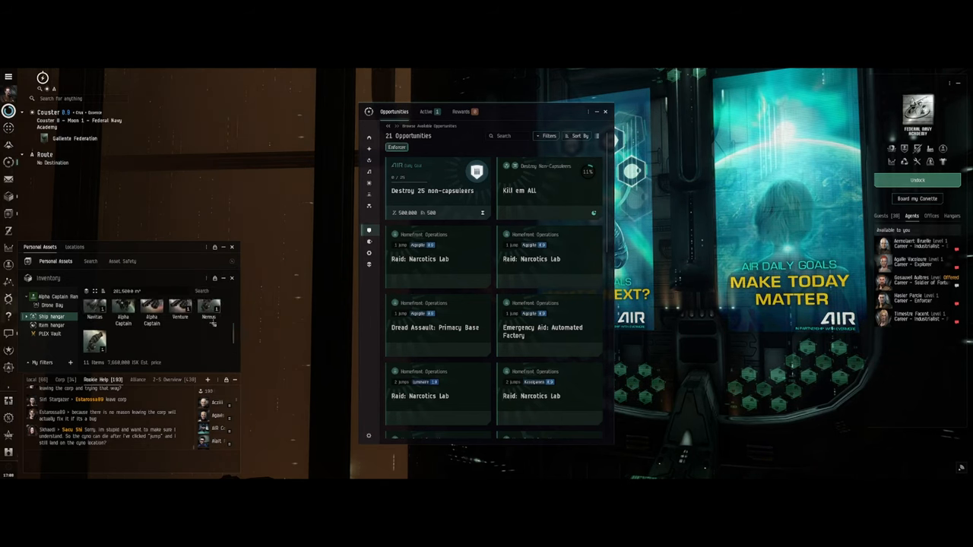
click(209, 312)
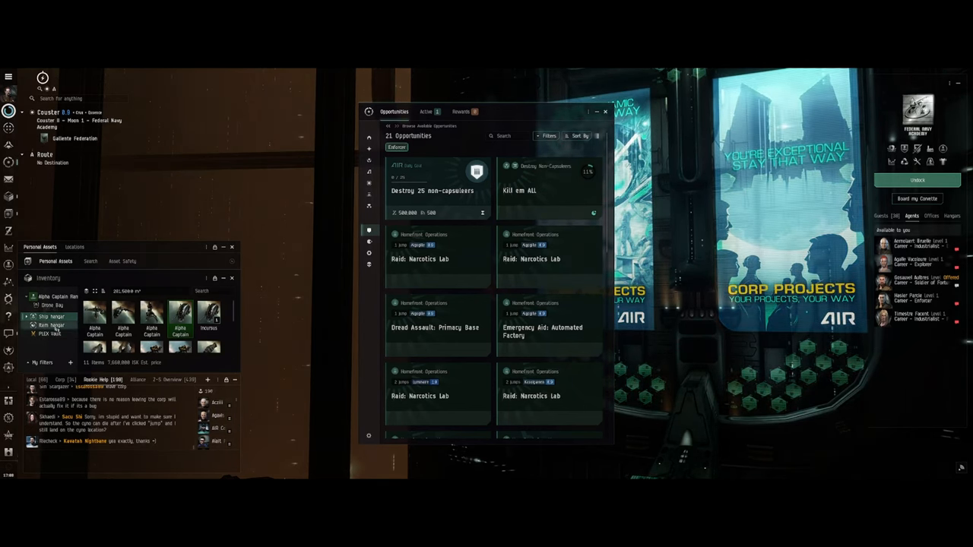
click(52, 324)
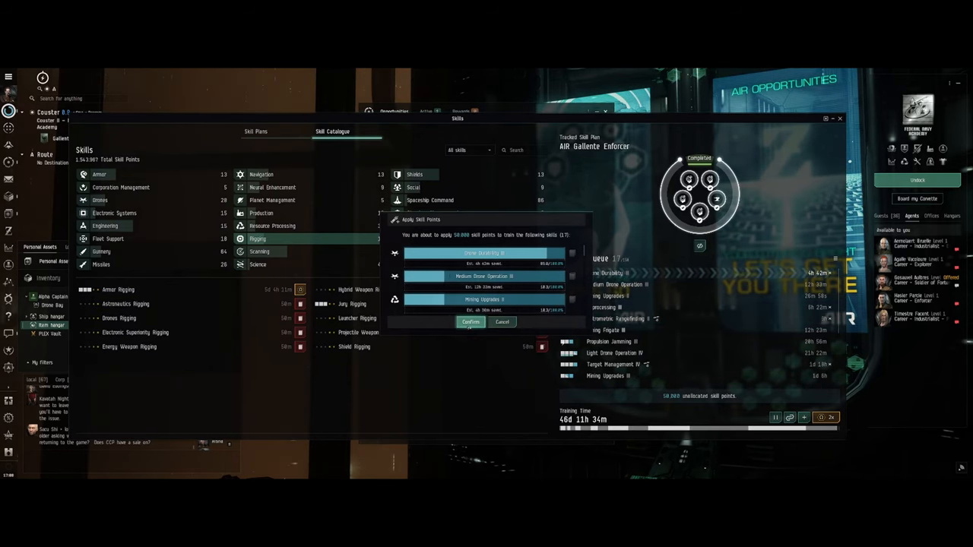
Confirm applying 50,000 skill points, cutting training to 44d 4h 45m, and close the summary.
click(471, 322)
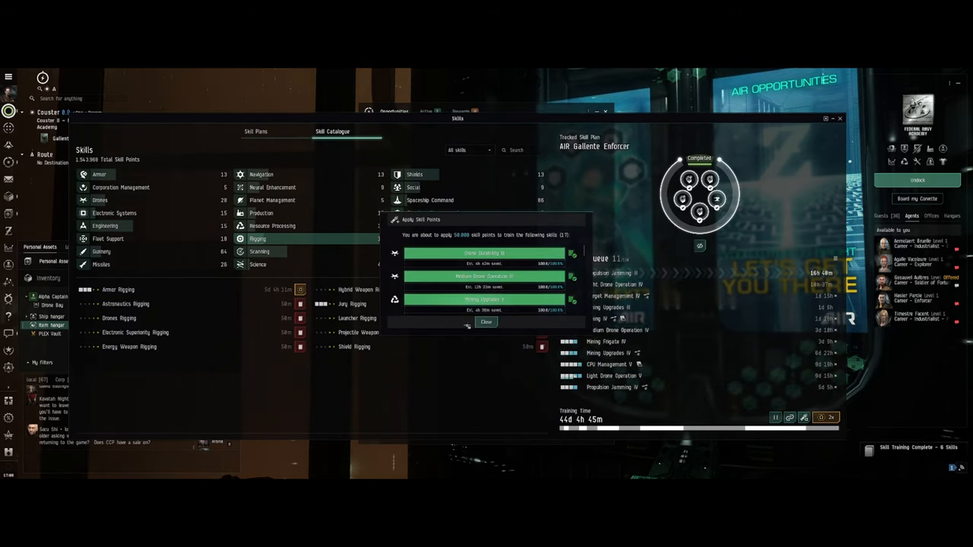
click(486, 321)
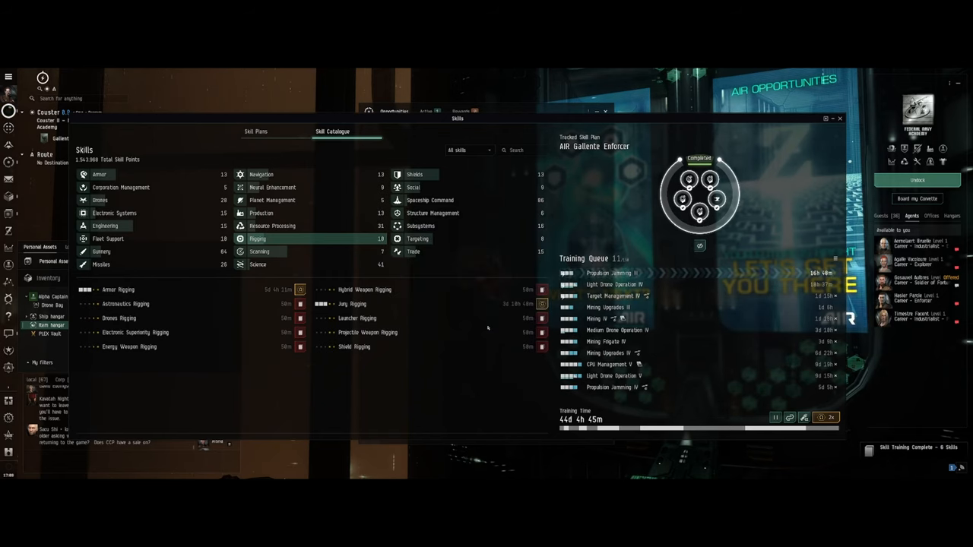